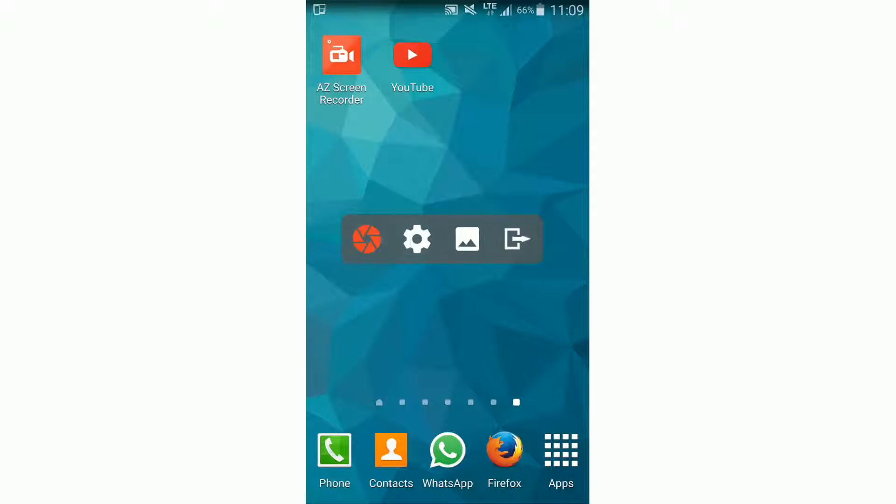
In Stop options, toggle the red blinking dot and stop-on-screen-off on then off, leaving notification-only stopping
left_click(416, 238)
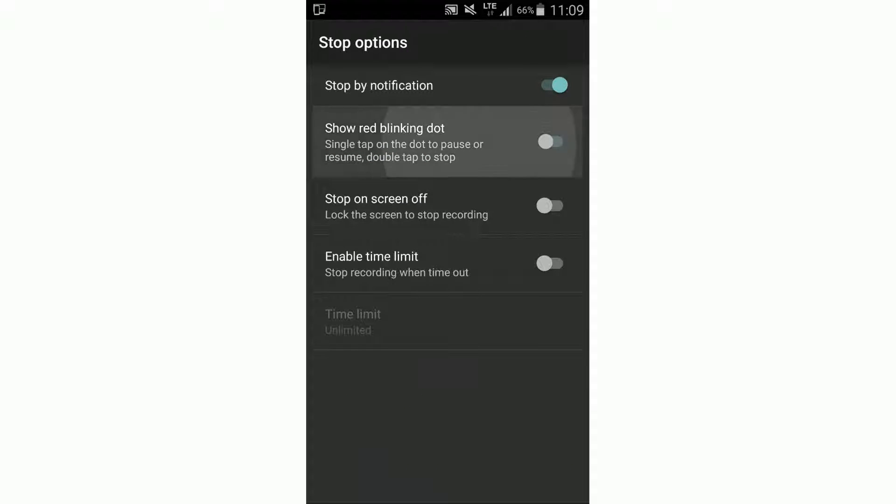
left_click(551, 141)
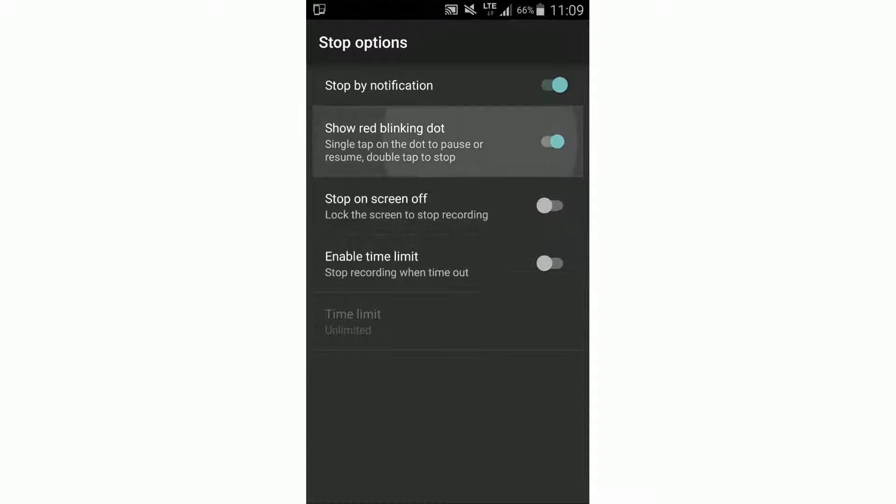
left_click(550, 141)
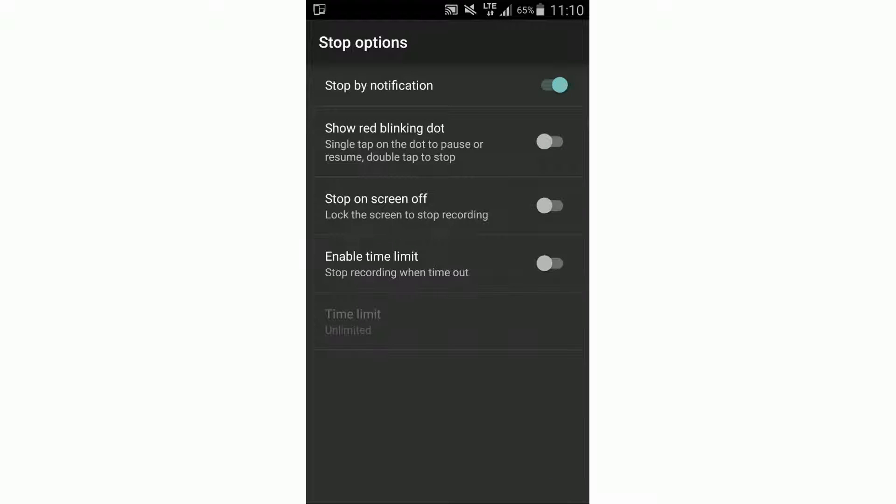
left_click(550, 206)
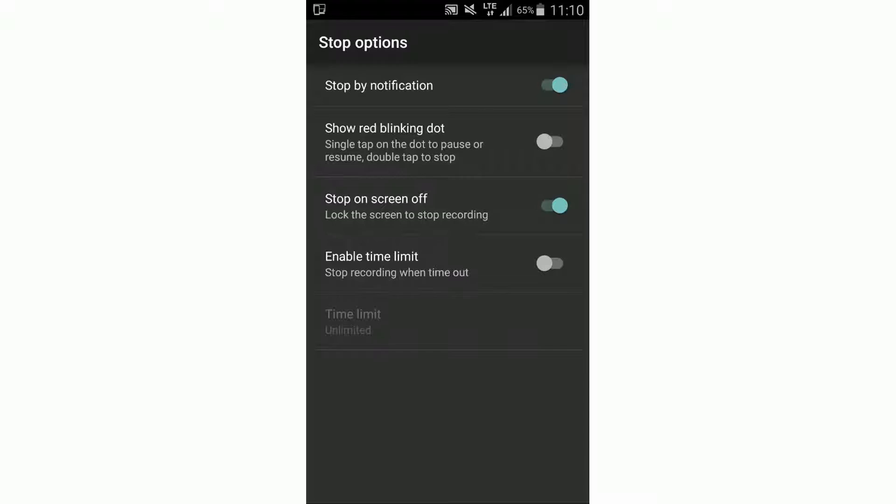
left_click(550, 205)
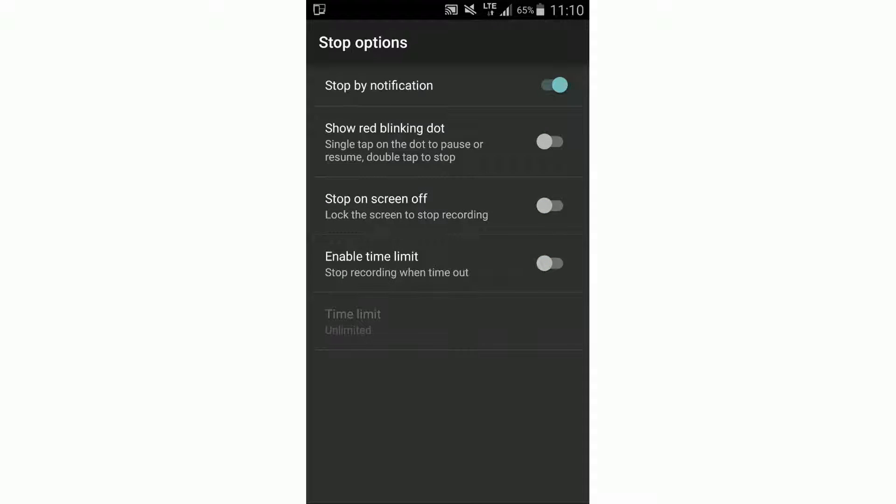
left_click(328, 42)
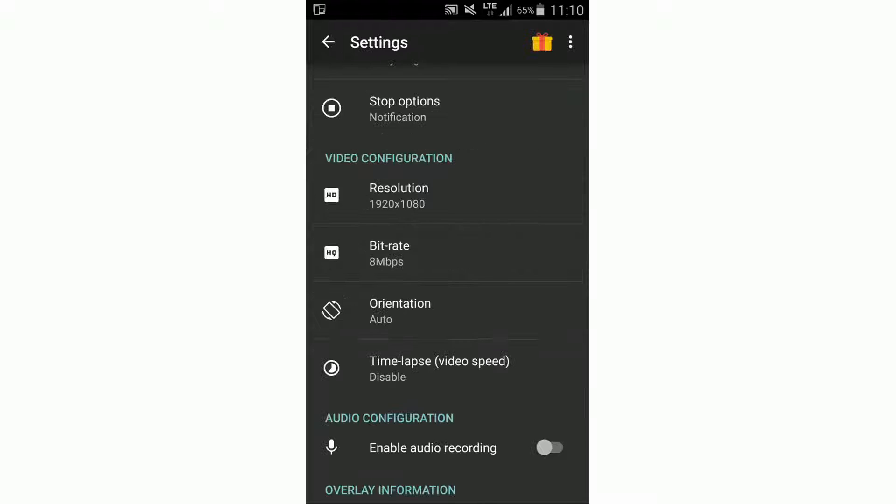
Review the bit-rate and orientation choices, keeping 8Mbps and Auto
left_click(399, 195)
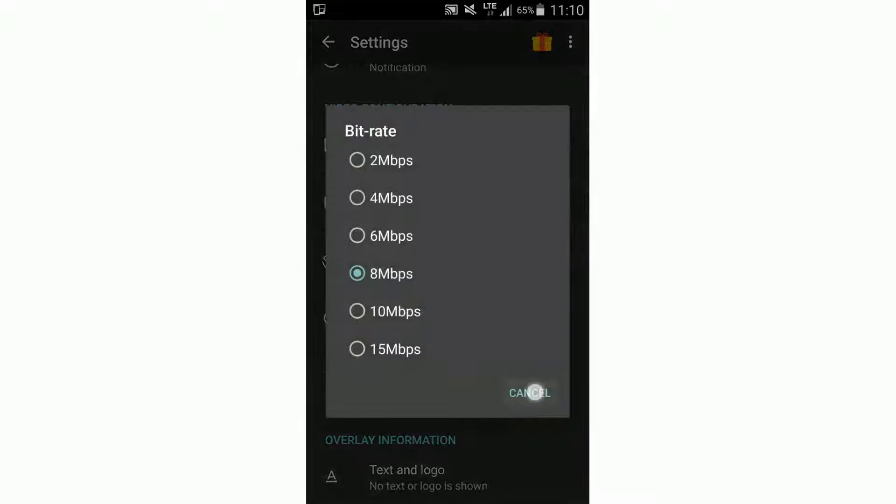
left_click(528, 393)
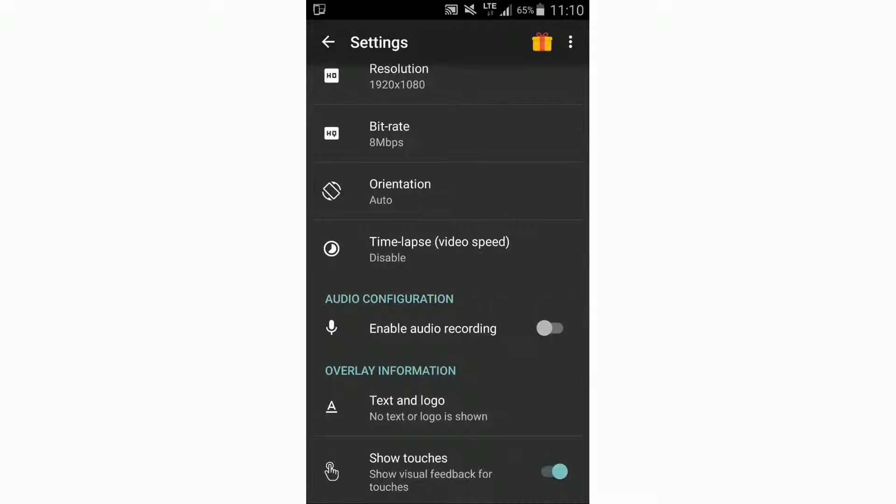
left_click(400, 192)
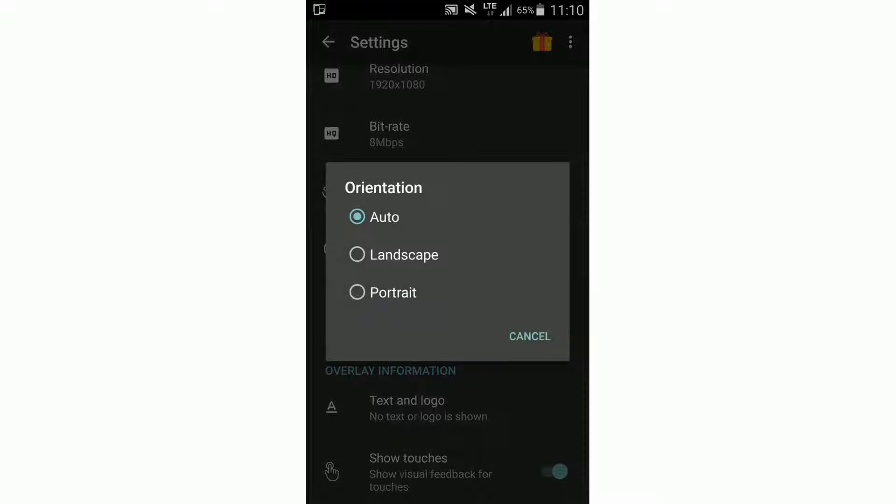
left_click(530, 336)
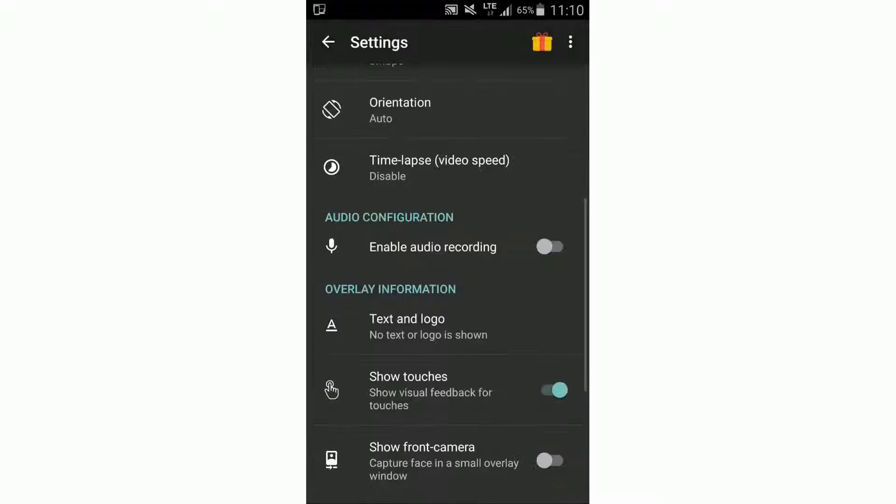
Set the time-lapse speed to 2/3 and go to the Text and logo settings
left_click(439, 167)
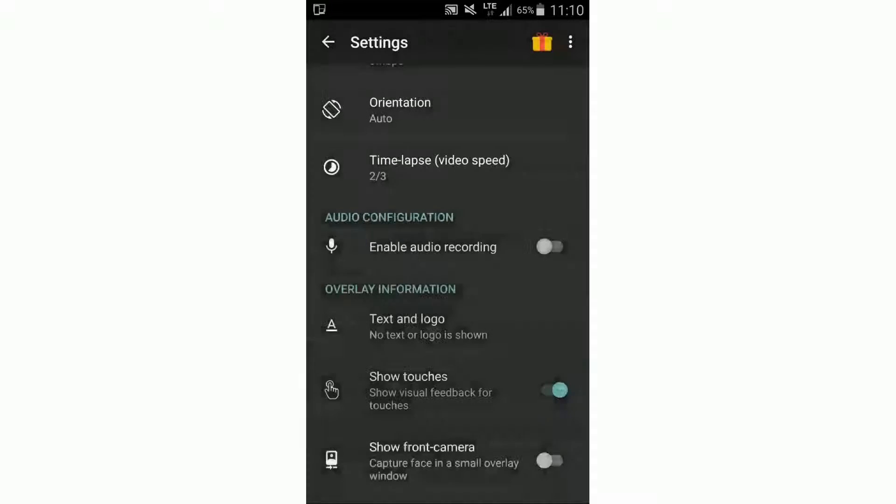
left_click(439, 166)
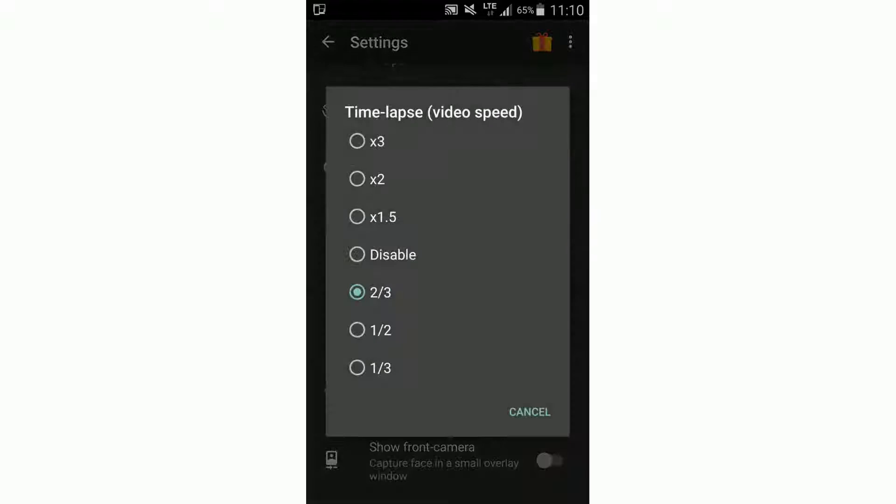
left_click(528, 412)
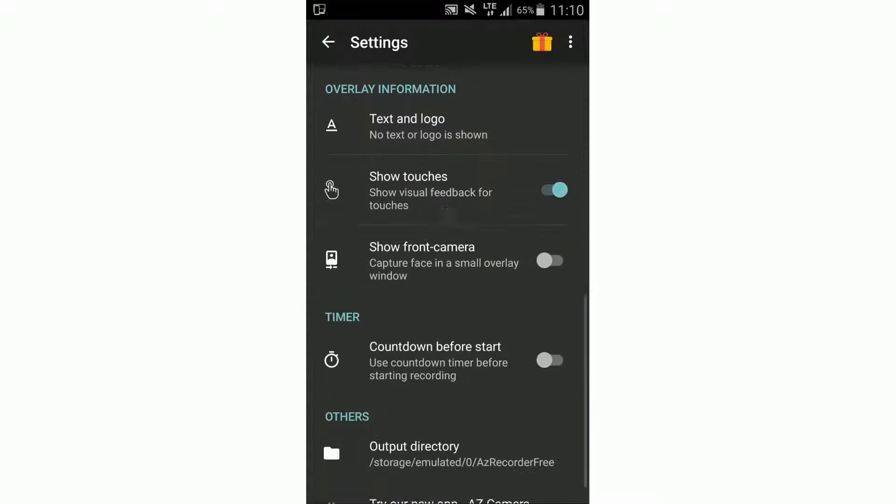
left_click(407, 127)
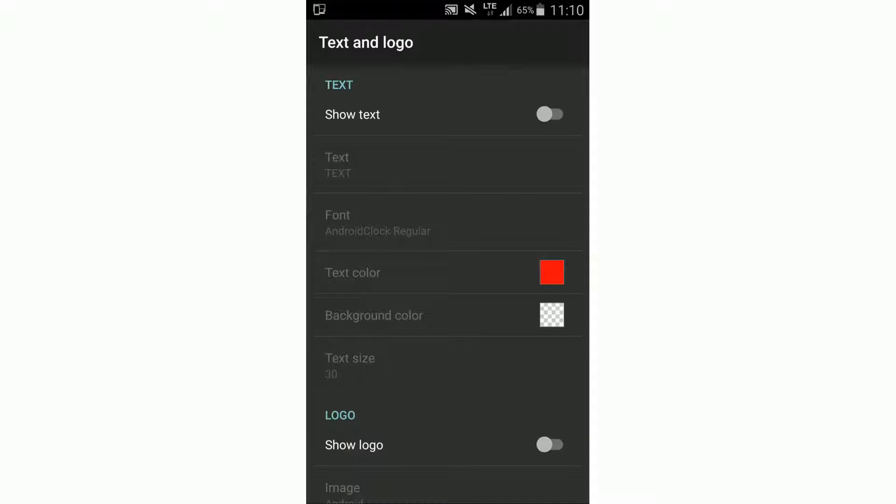
Leave the text and logo overlay off and return to the main settings list
scroll("down", 3)
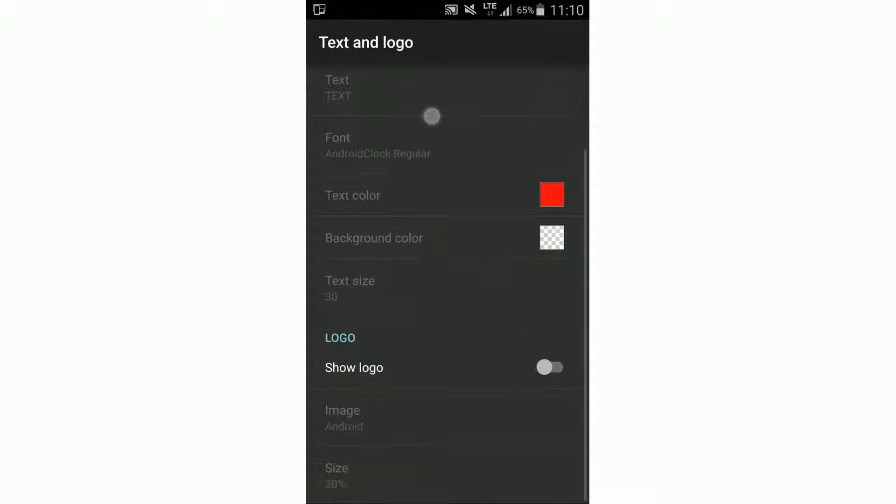
left_click(328, 42)
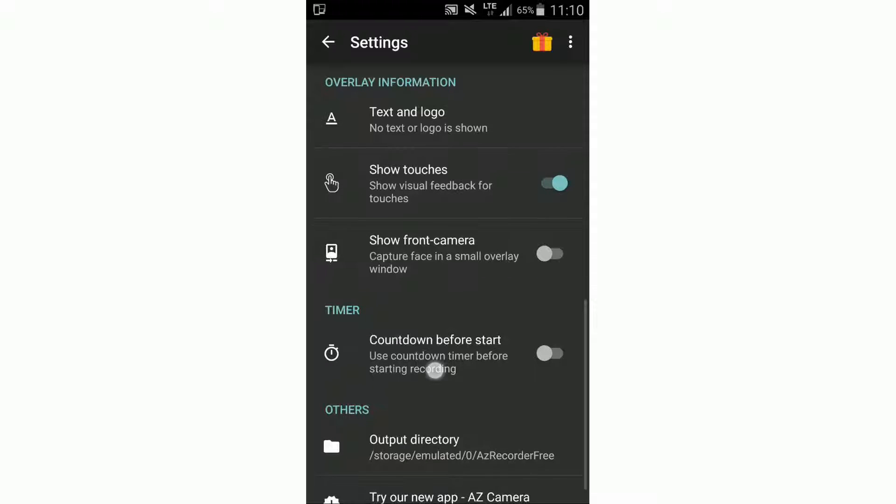
scroll("up", 3)
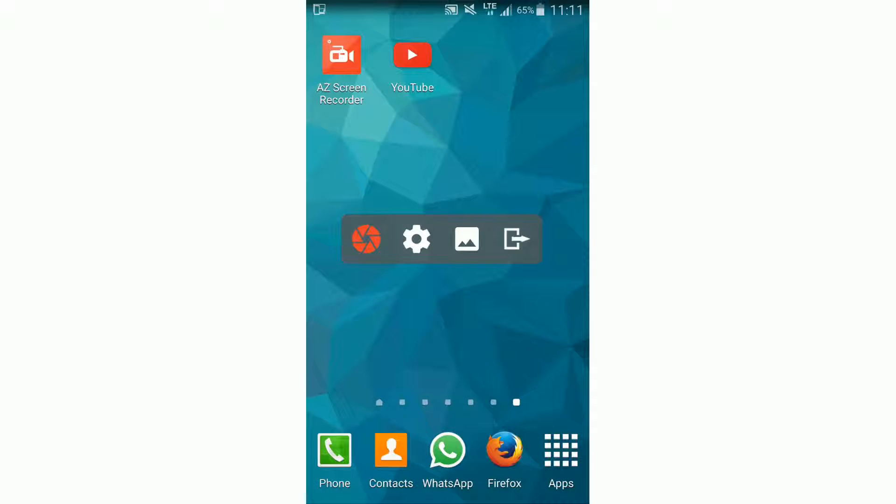
Start a screen recording from the floating toolbar and stop it from the notification
left_click(366, 243)
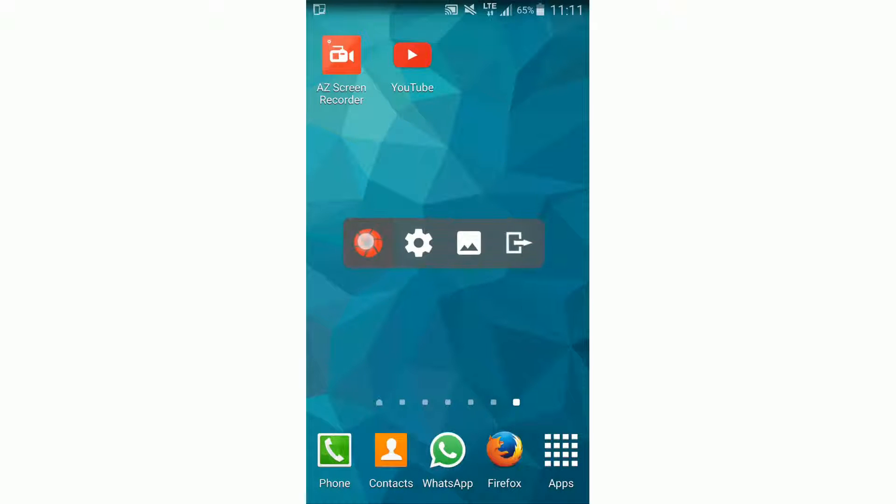
left_click(518, 243)
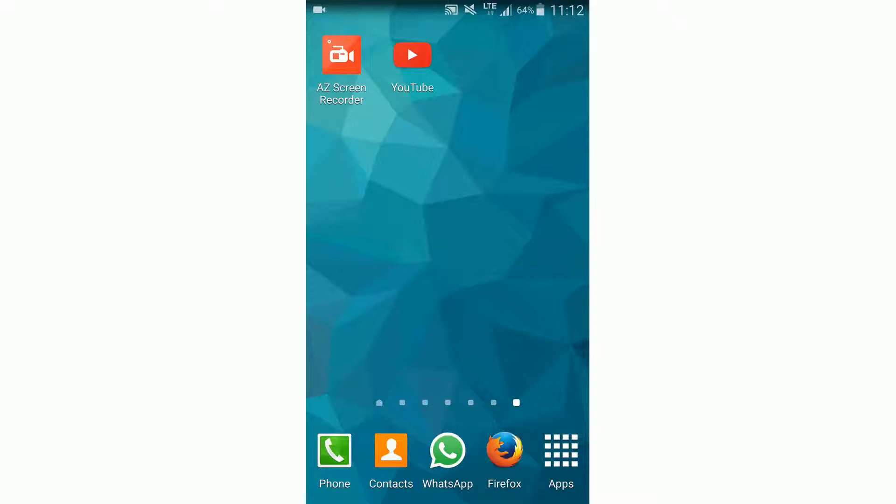
left_click(412, 55)
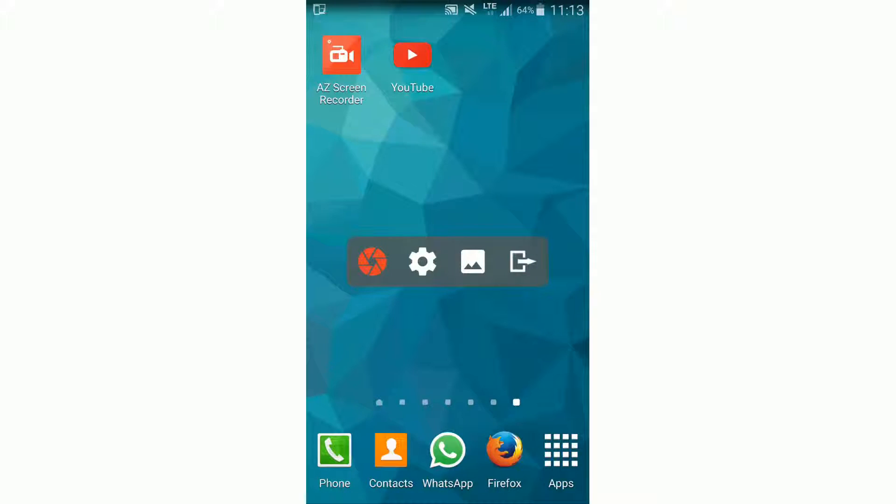
From the recordings list, play the saved 2015_10_19_11_11_50.mp4 recording
left_click(472, 262)
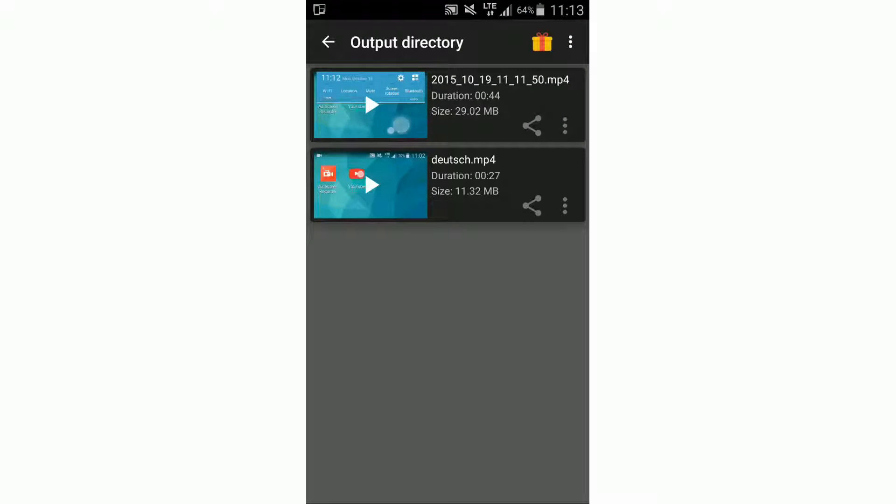
left_click(327, 42)
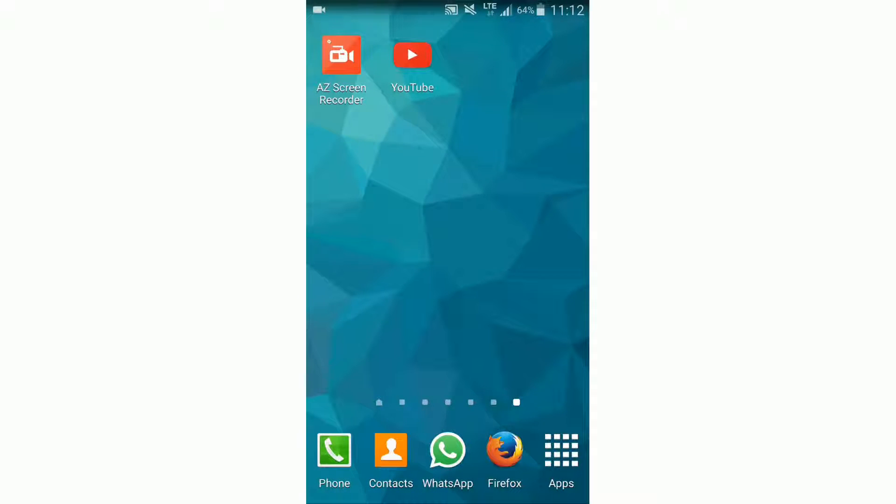
left_click(412, 55)
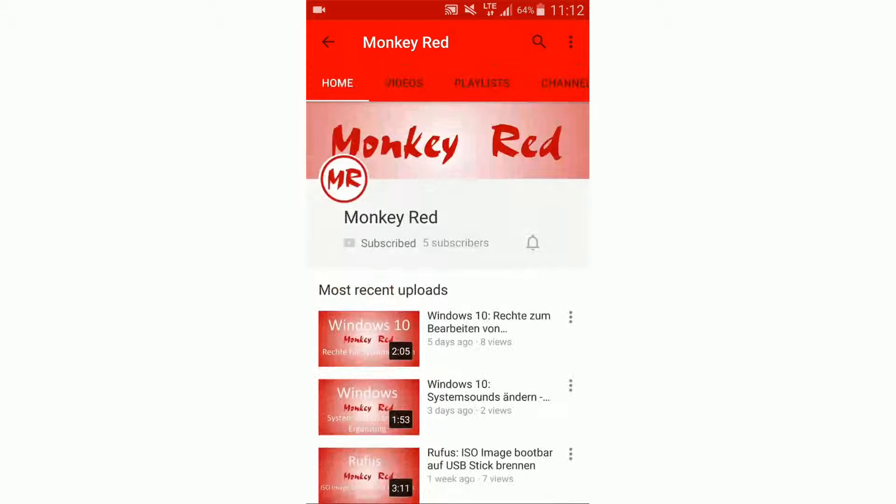